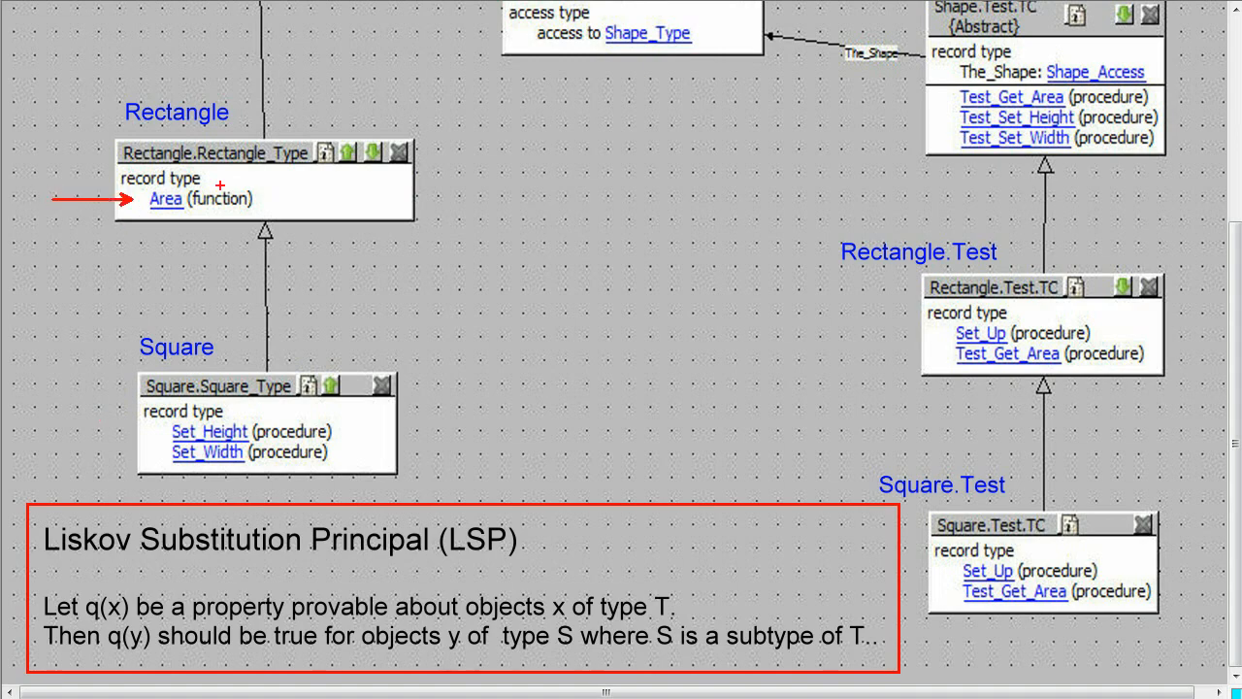
pyautogui.moveTo(474, 163)
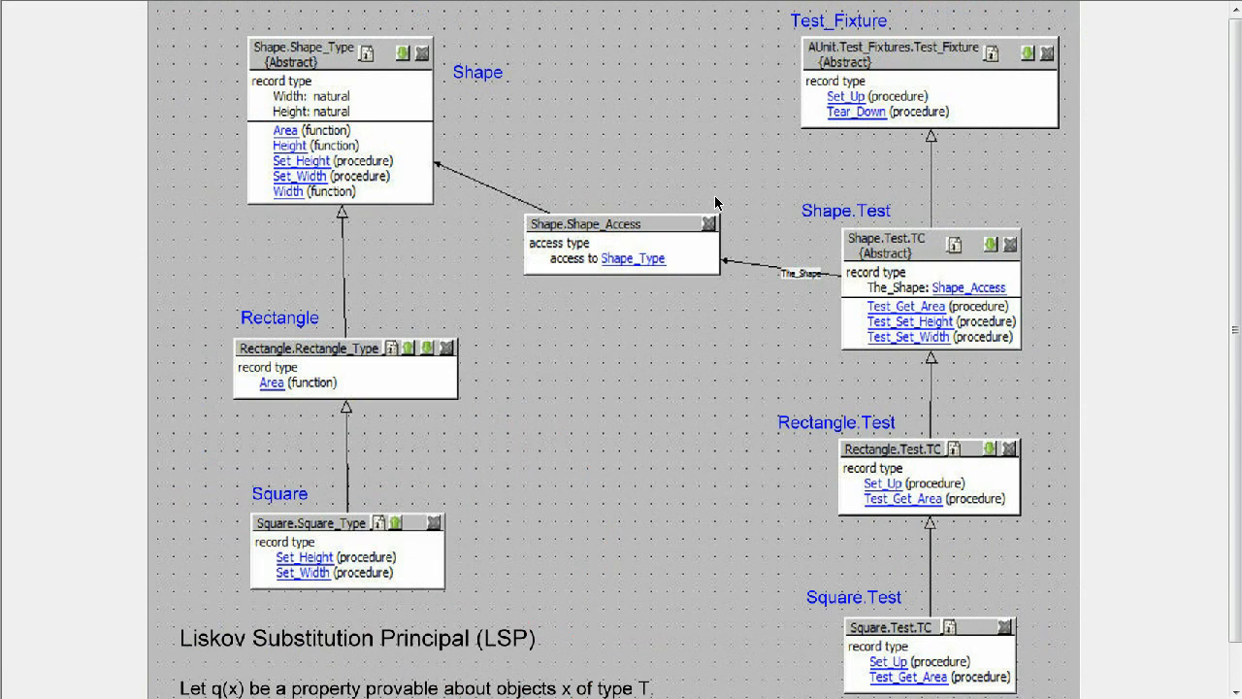
pyautogui.moveTo(918, 269)
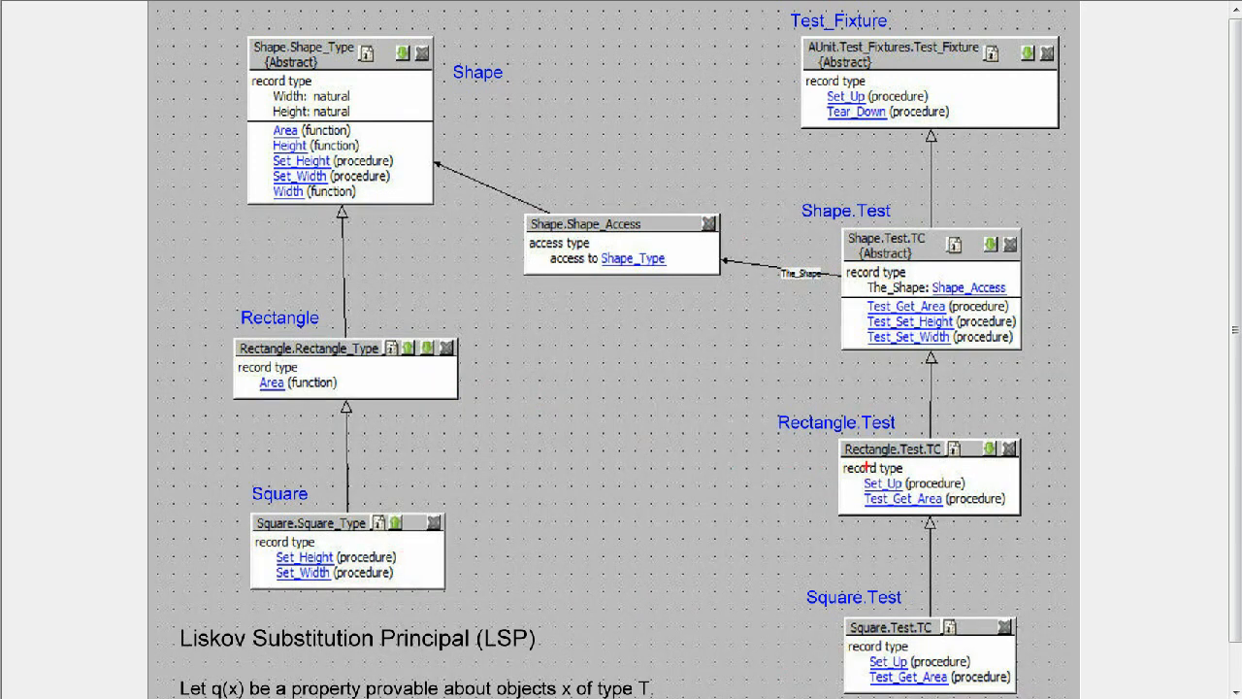
# Open shape.ads from the src folder to show the Shape_Type declarations
pyautogui.moveTo(392, 567); pyautogui.dragTo(864, 465)
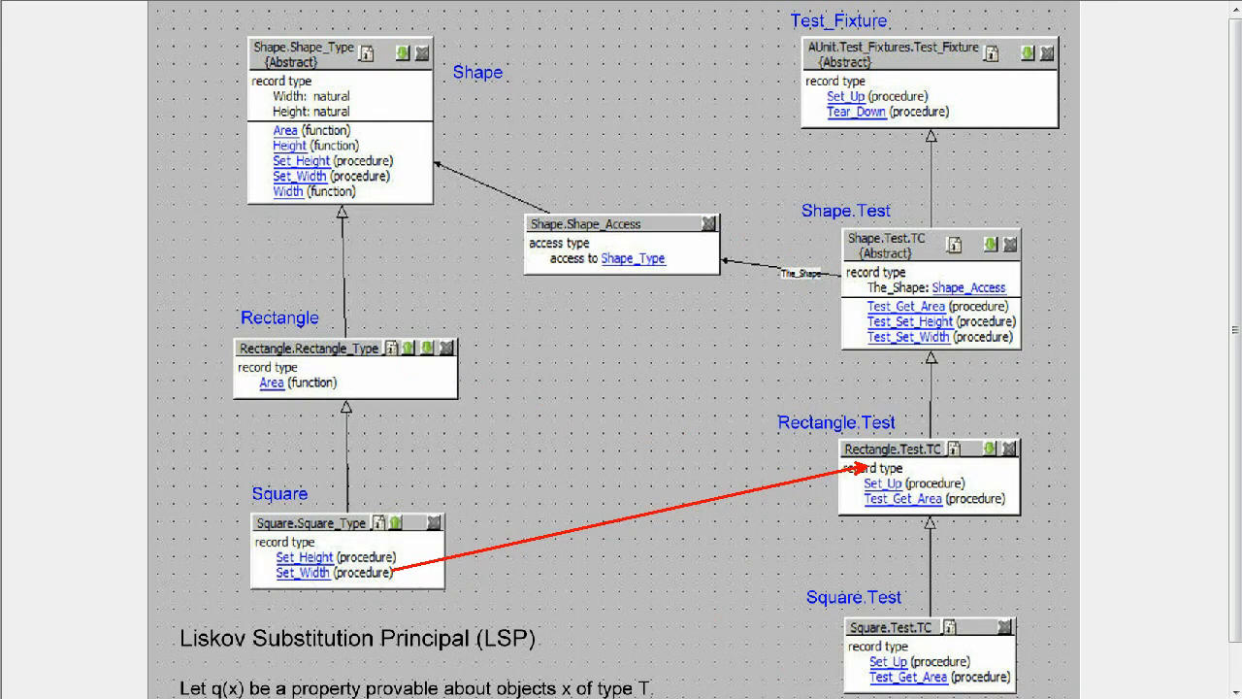
pyautogui.moveTo(256, 231)
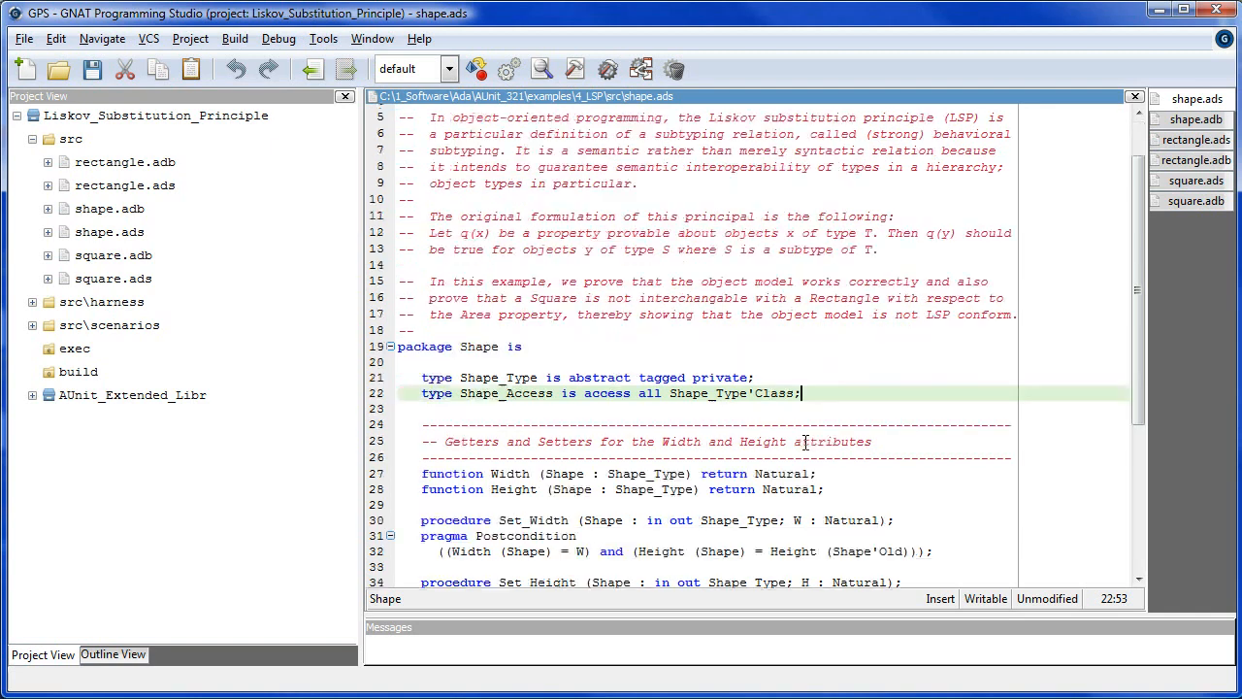
pyautogui.scroll(-3)
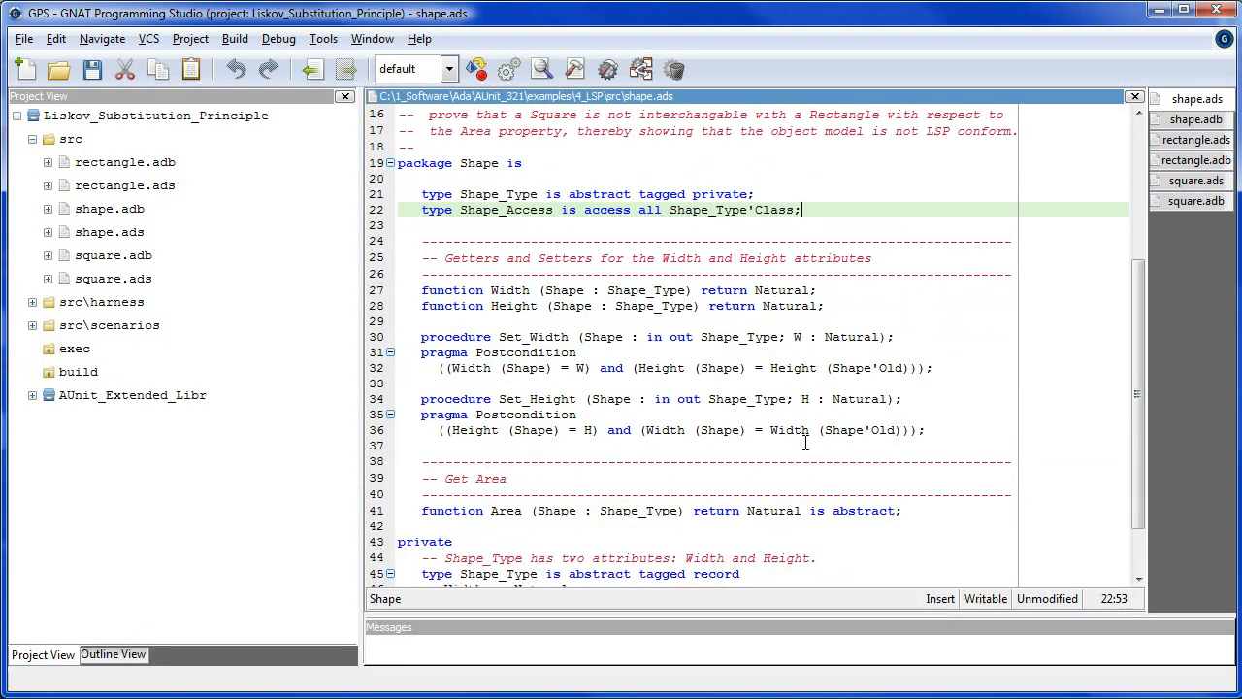
pyautogui.click(581, 353)
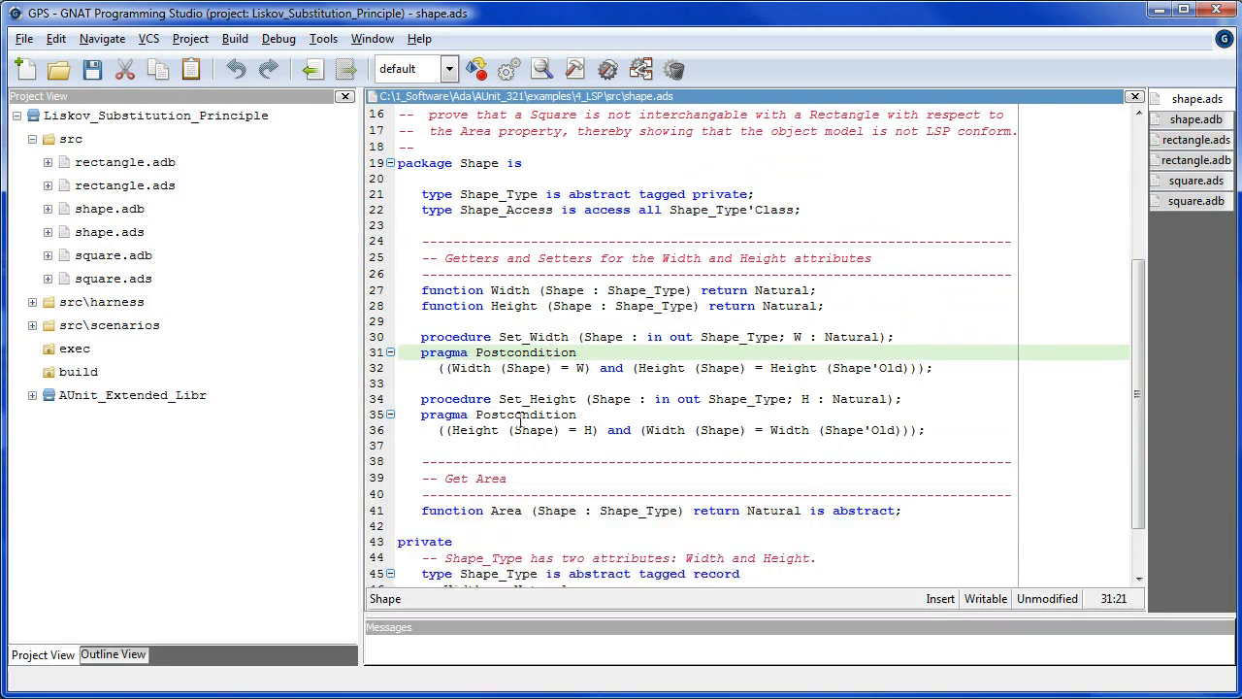
pyautogui.click(520, 415)
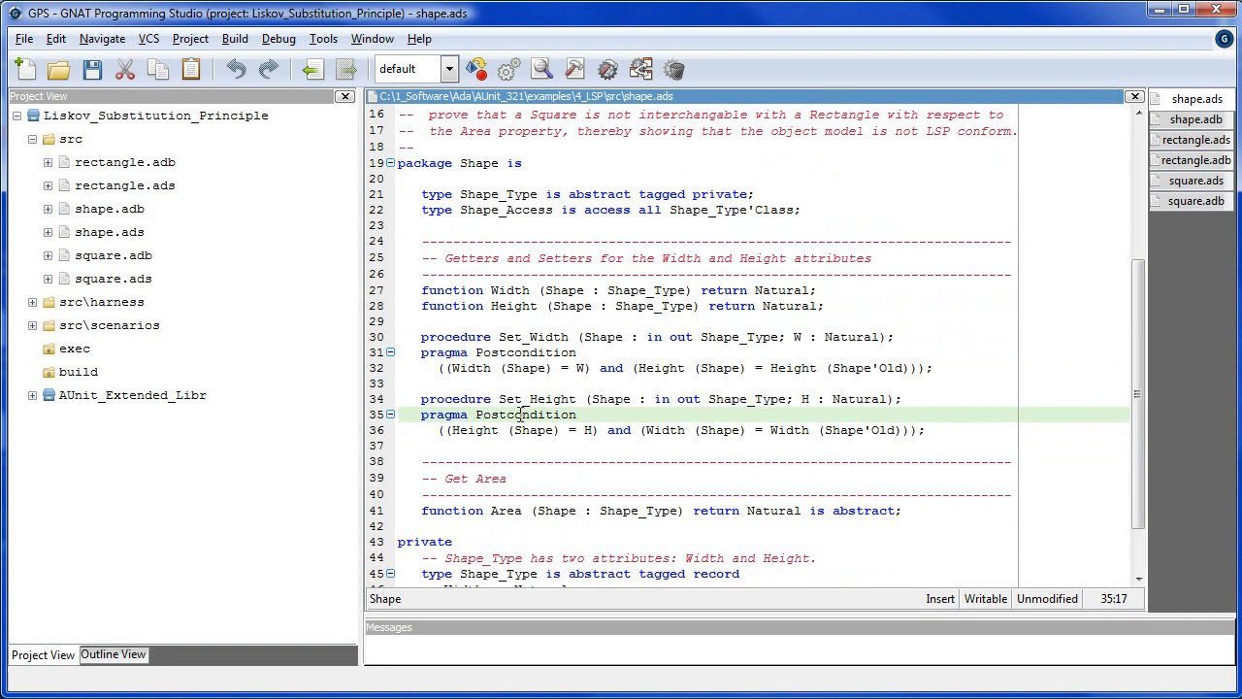
pyautogui.click(522, 415)
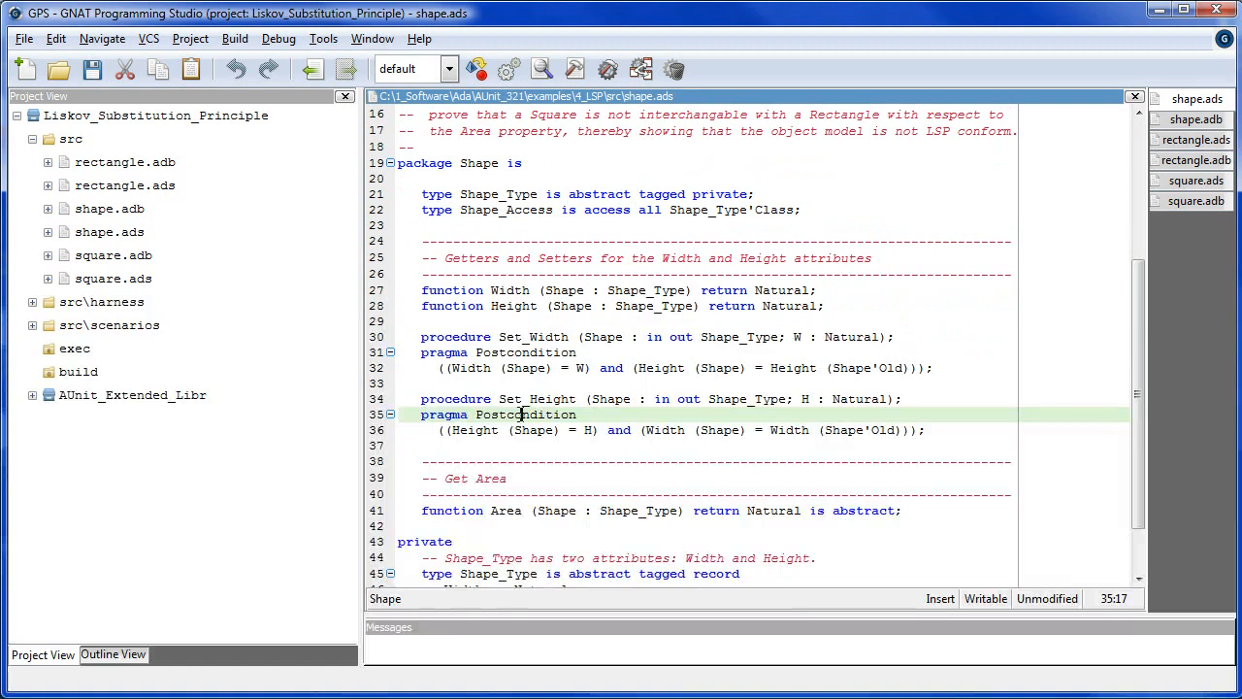
# Review the Shape spec's Set_Width, Set_Height postconditions, abstract Area and private Width field
pyautogui.scroll(-3)
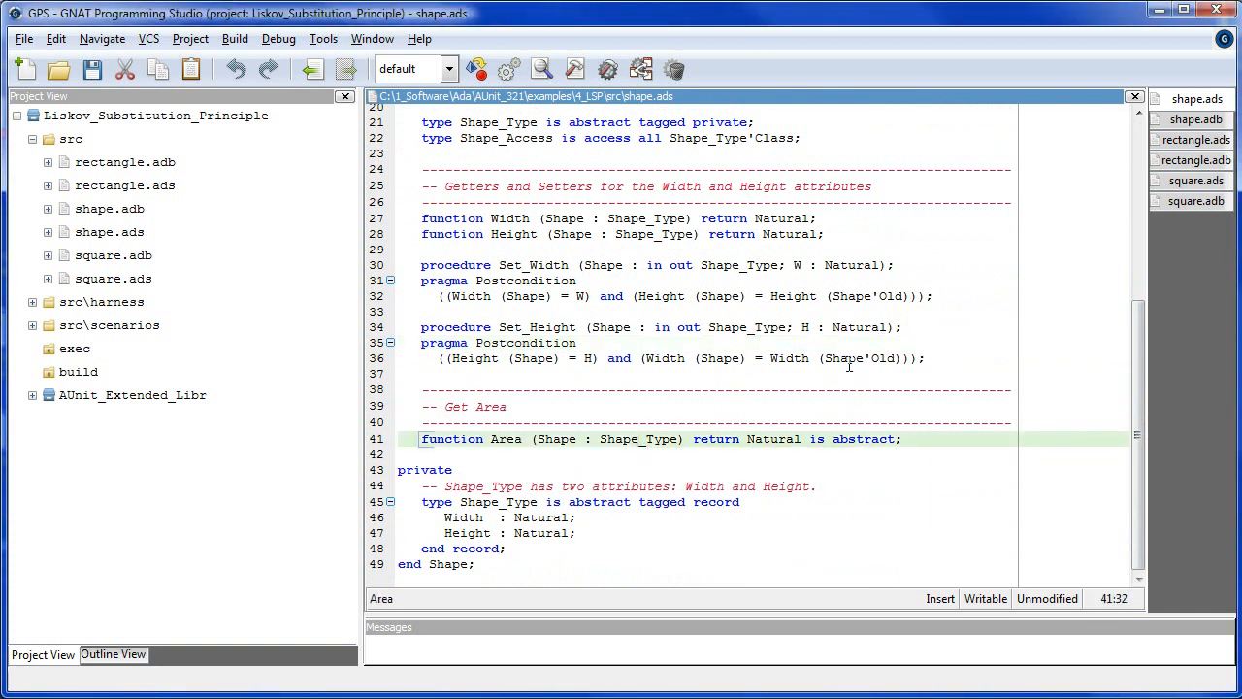
pyautogui.moveTo(982, 345)
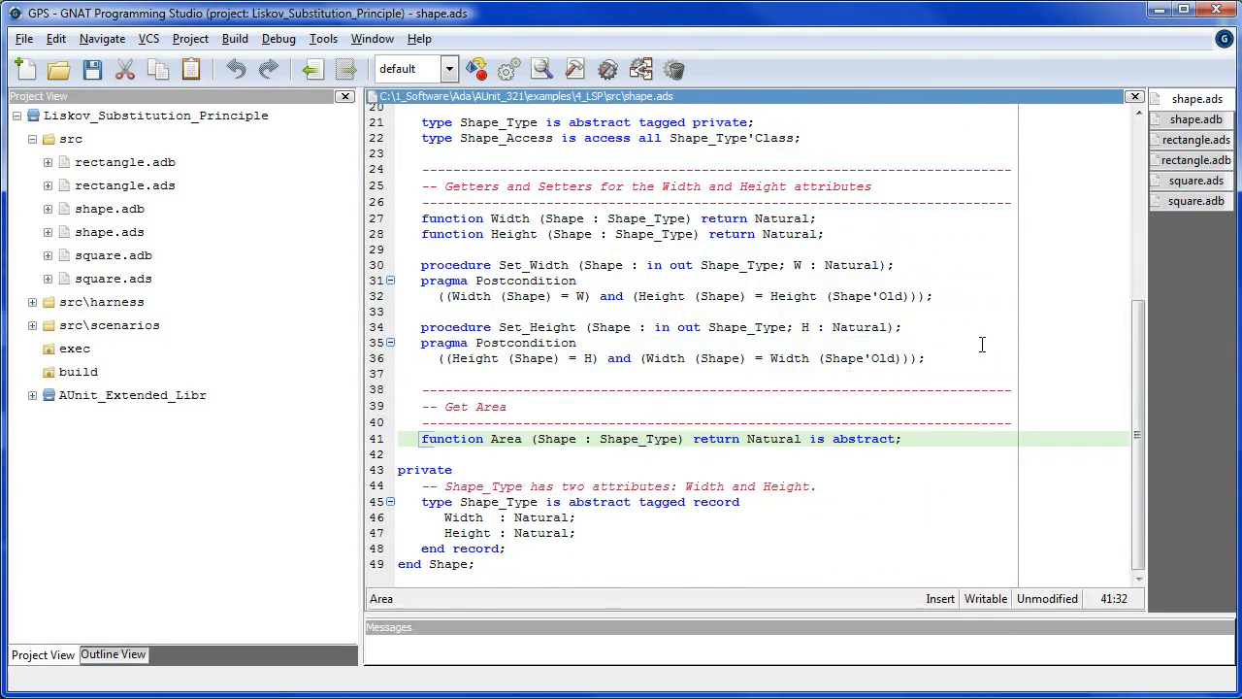
pyautogui.click(637, 439)
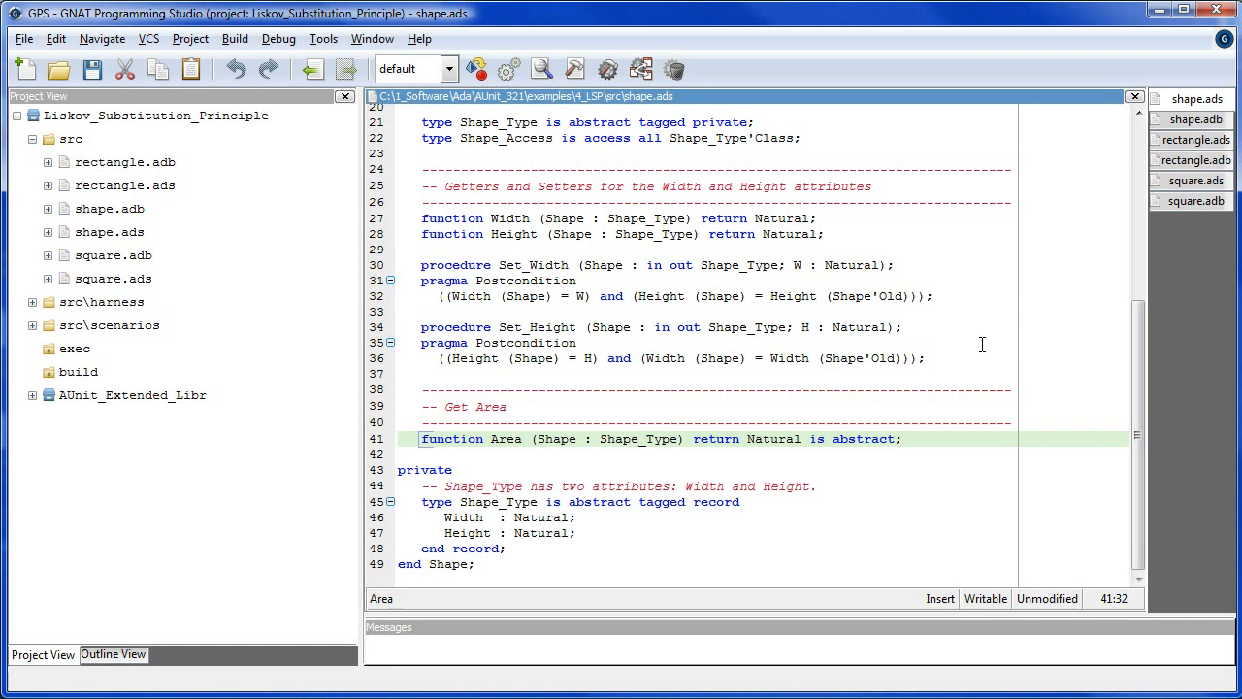
pyautogui.click(637, 439)
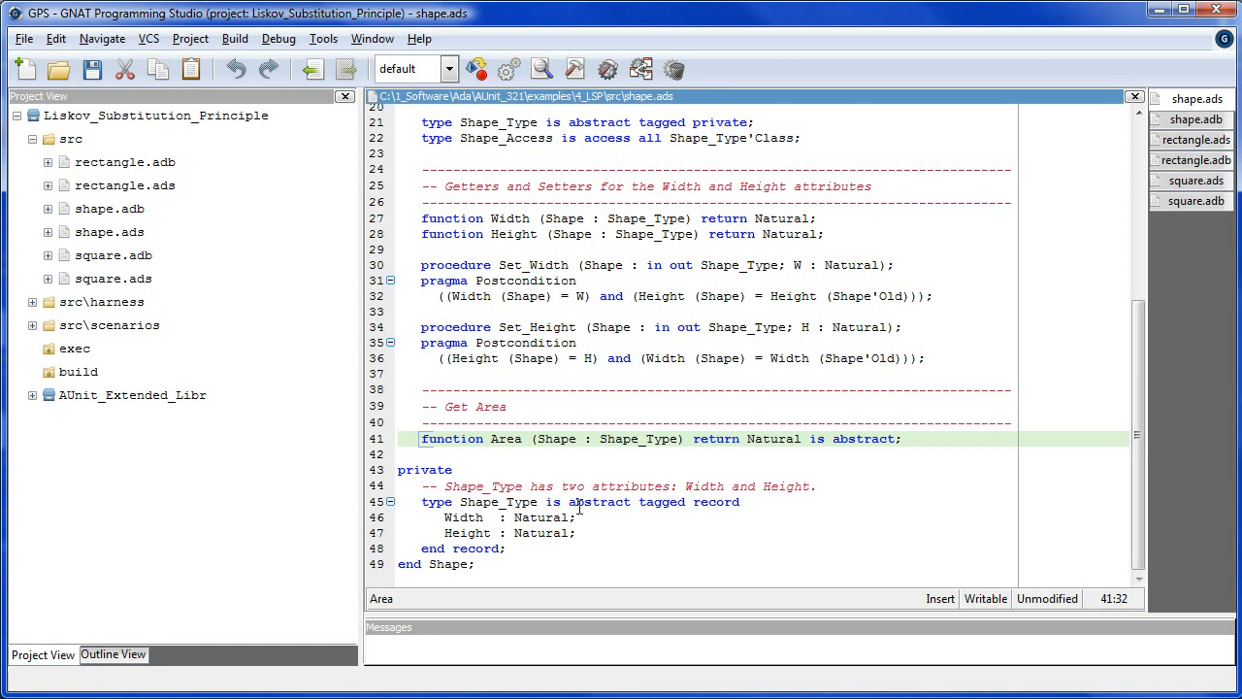
pyautogui.click(663, 501)
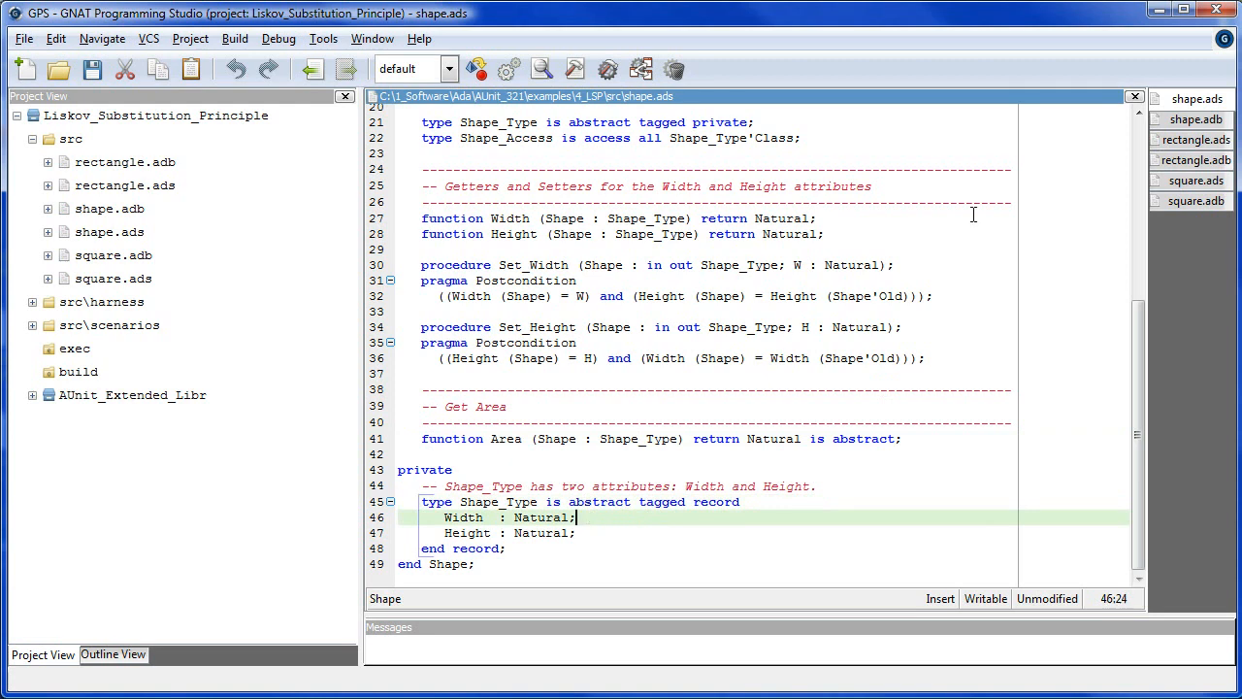
# Switch to shape.adb showing the Set_Width, Set_Height, Width and Height implementations
pyautogui.click(1195, 97)
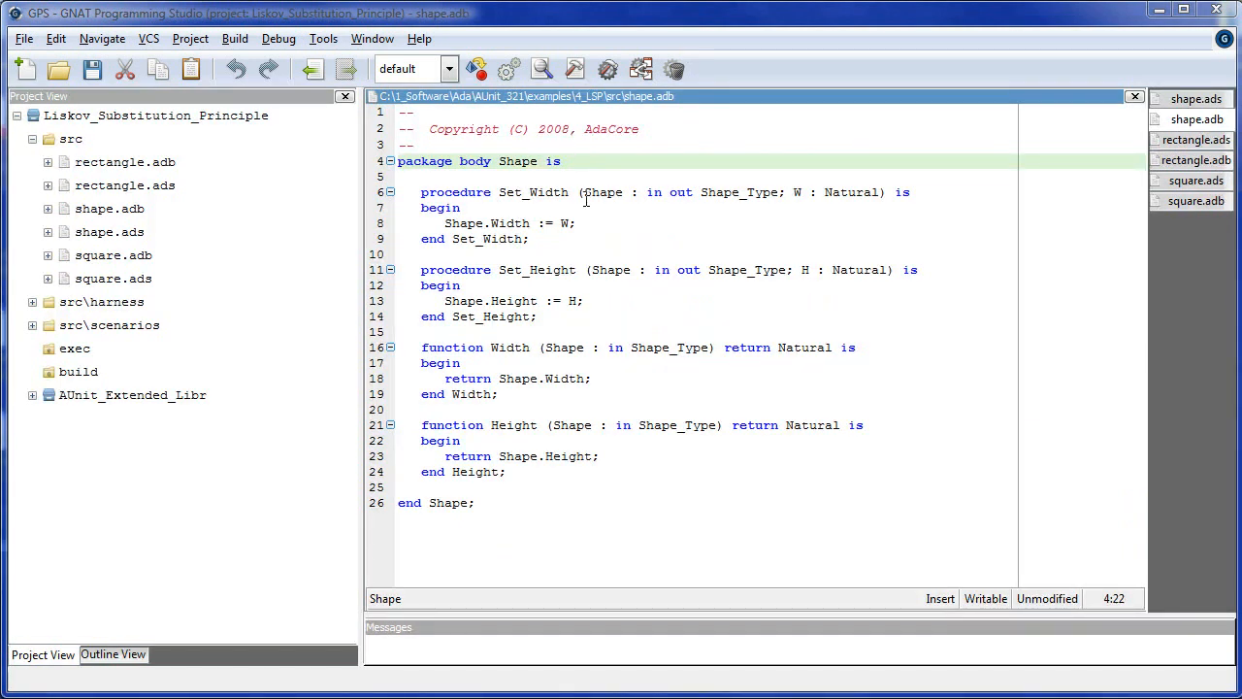
# Read the Area postcondition in rectangle.ads, then show rectangle.adb where Area returns Width times Height
pyautogui.click(1196, 139)
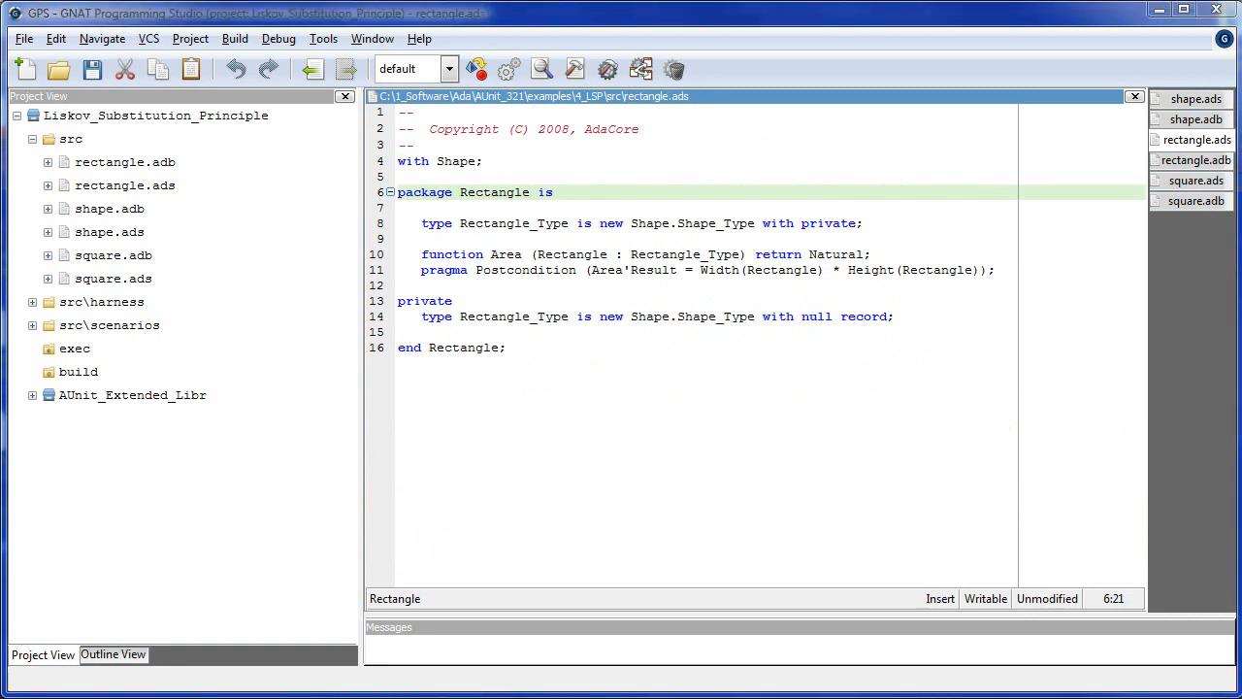
pyautogui.moveTo(648, 139)
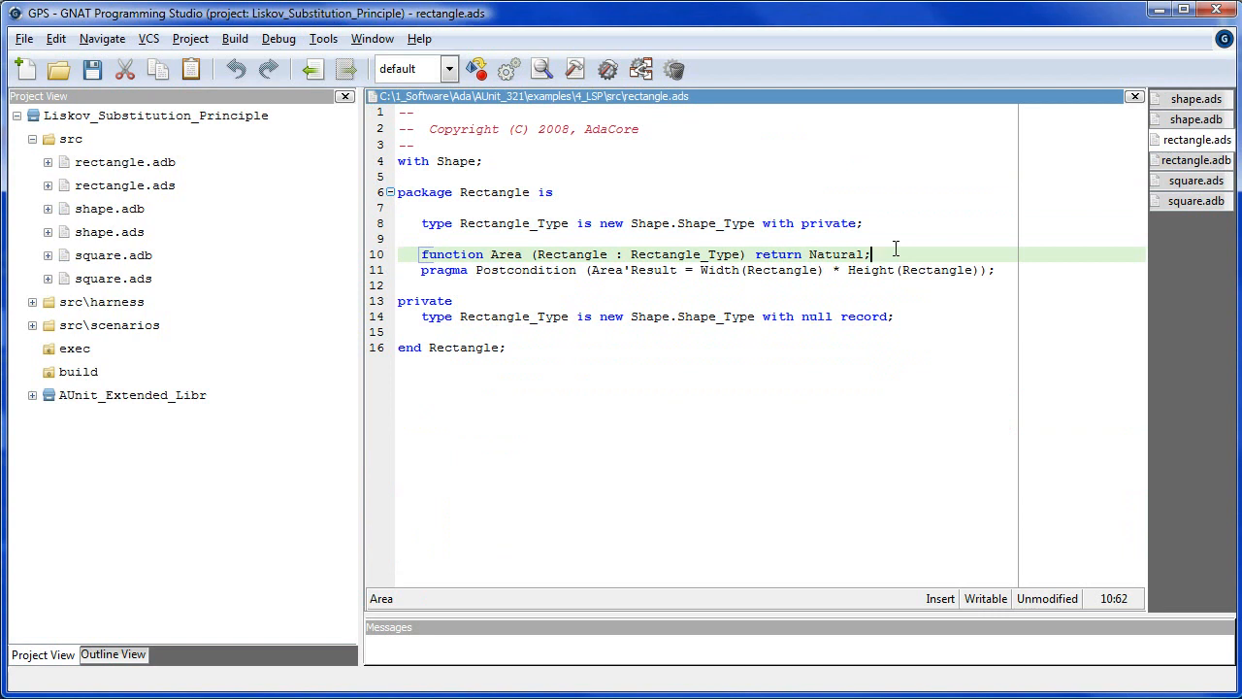
pyautogui.click(1195, 159)
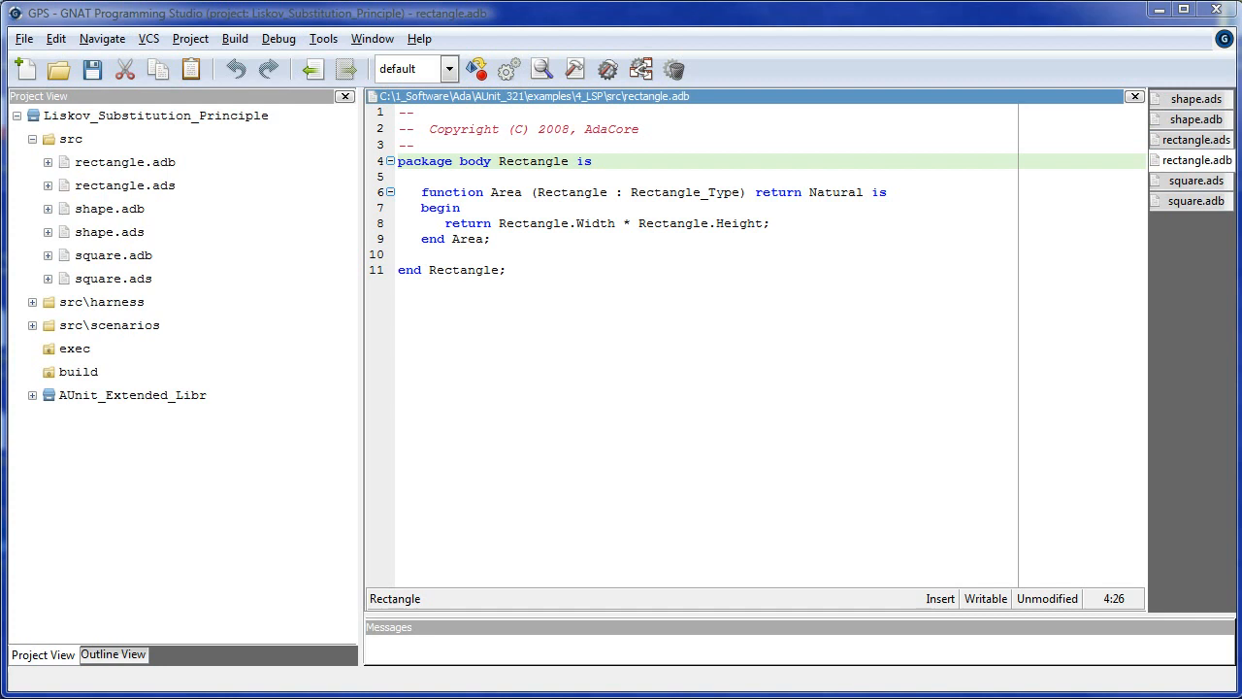
# Show square.adb where Set_Width sets both dimensions and Set_Height renames Set_Width
pyautogui.click(1191, 180)
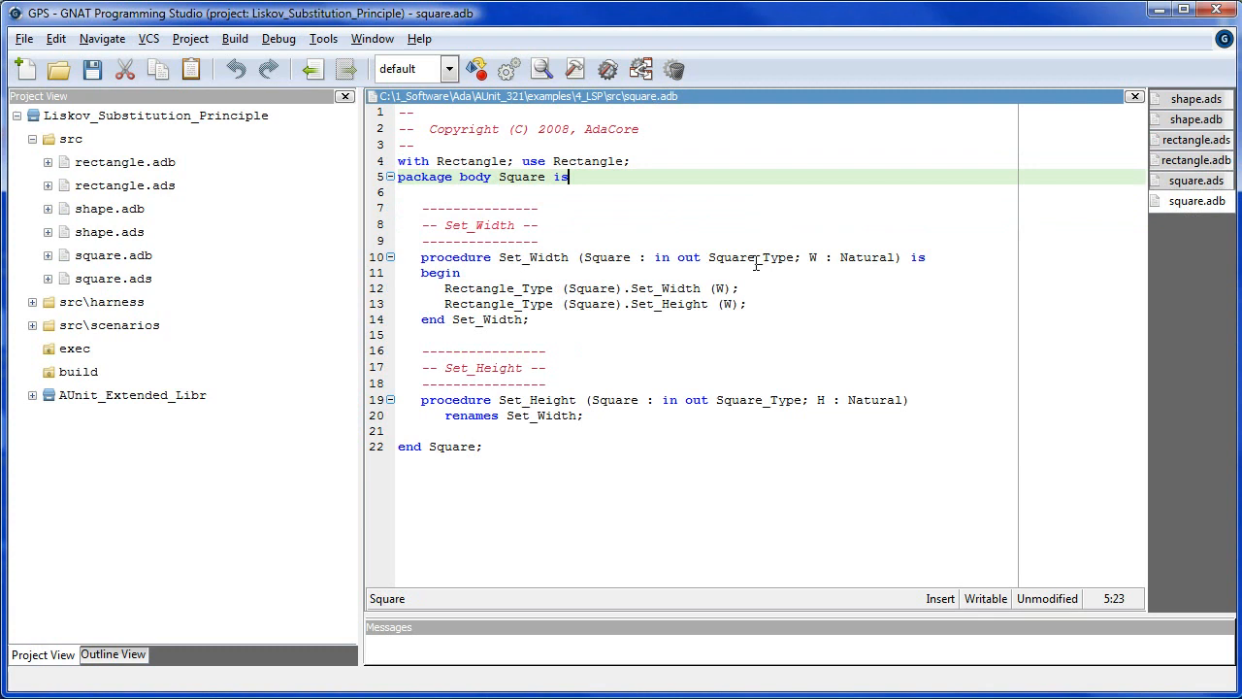
pyautogui.moveTo(1230, 167)
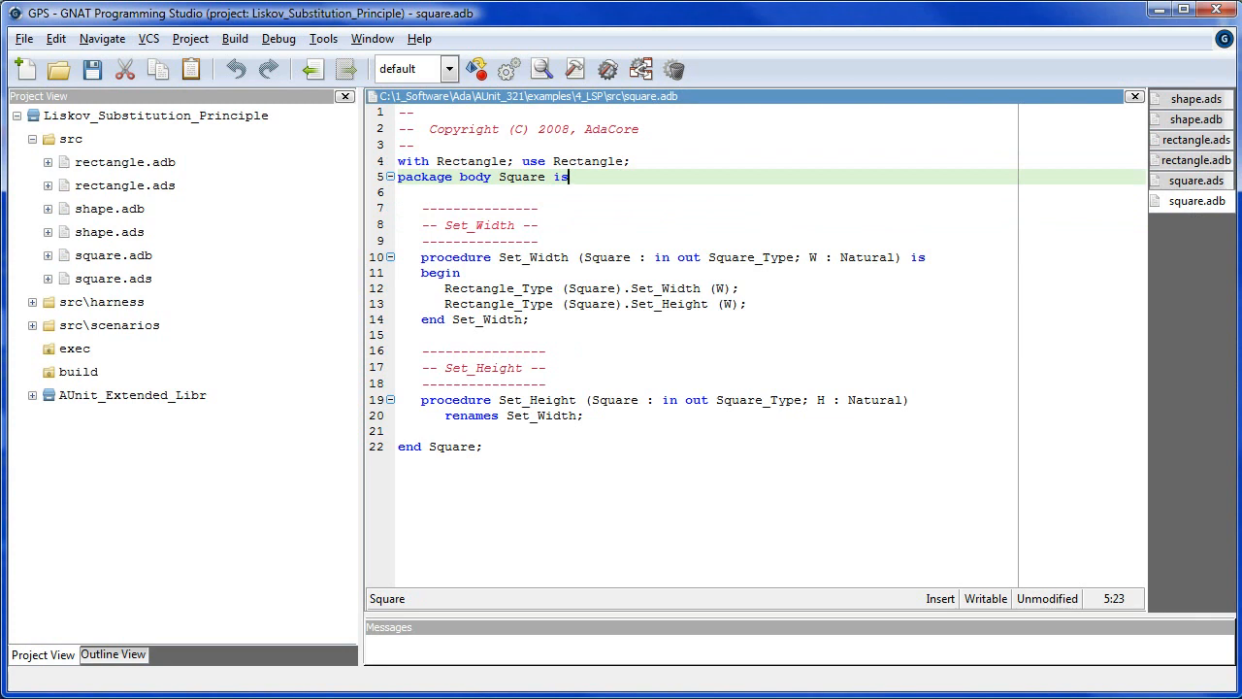
pyautogui.moveTo(619, 402)
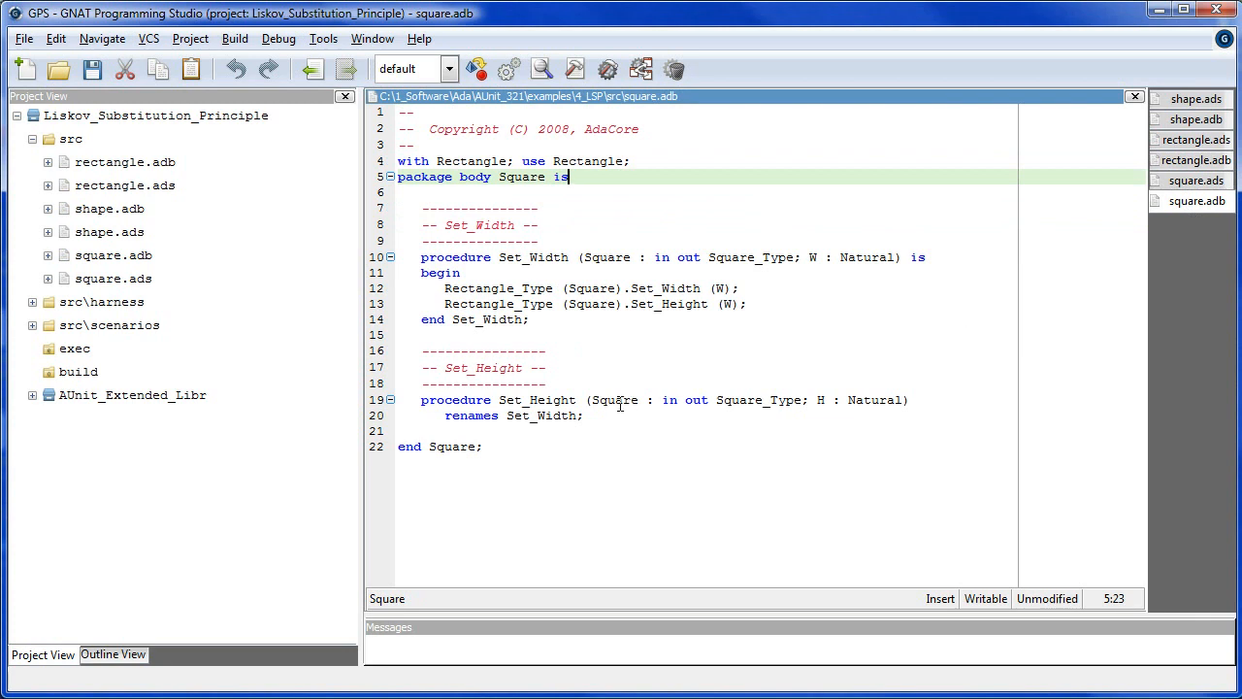